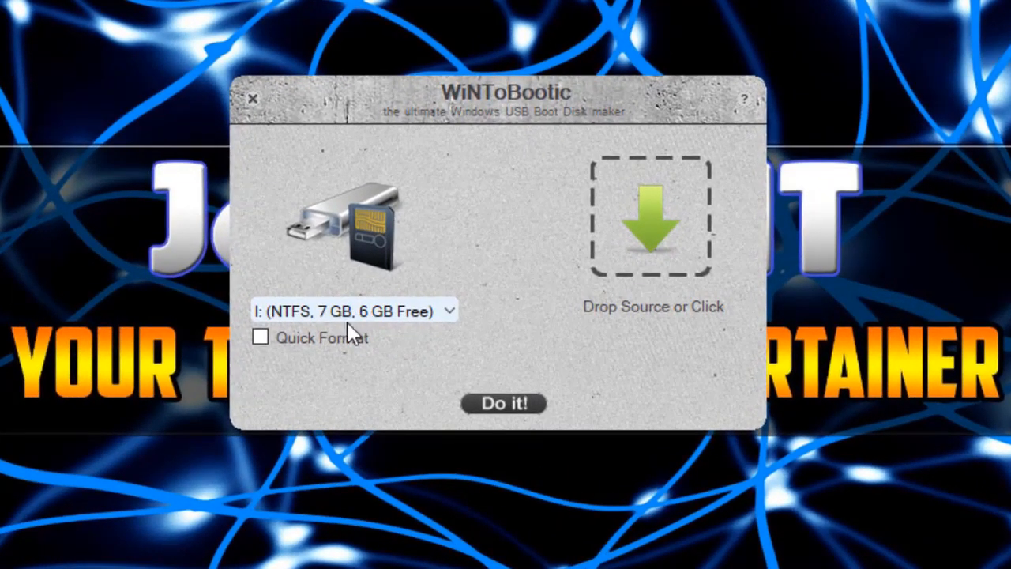
mouse_move(383, 371)
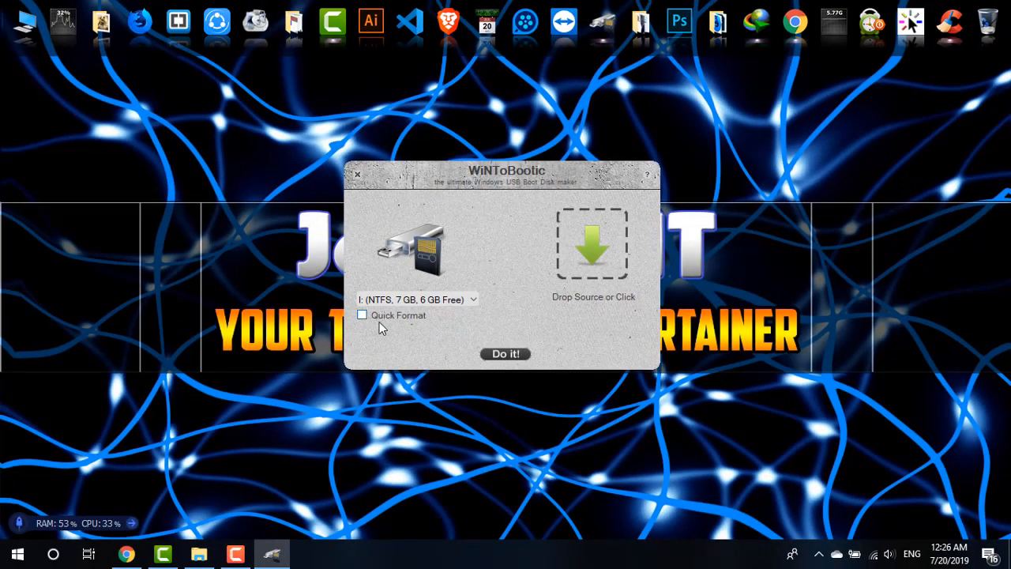
Enable Quick Format for the 7 GB NTFS target drive I:
left_click(362, 316)
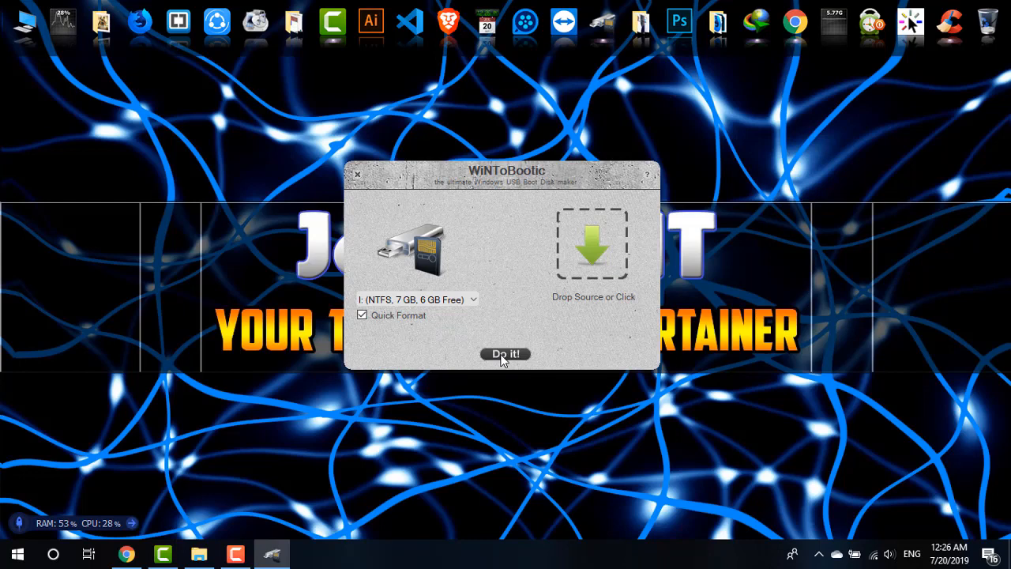
mouse_move(506, 364)
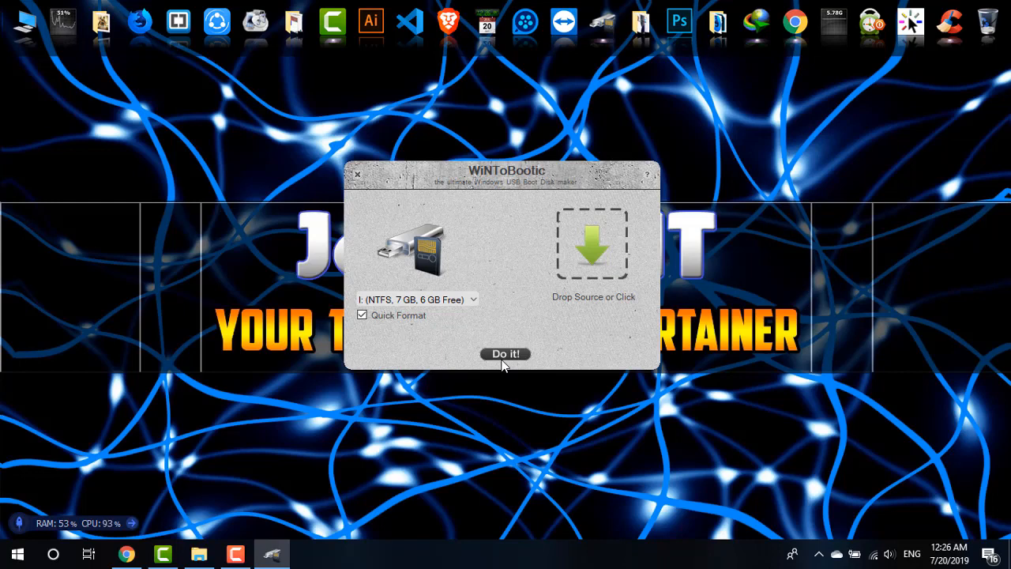
Run Do it! and confirm both warnings so drive I: is formatted and its bootloader flashed
left_click(505, 354)
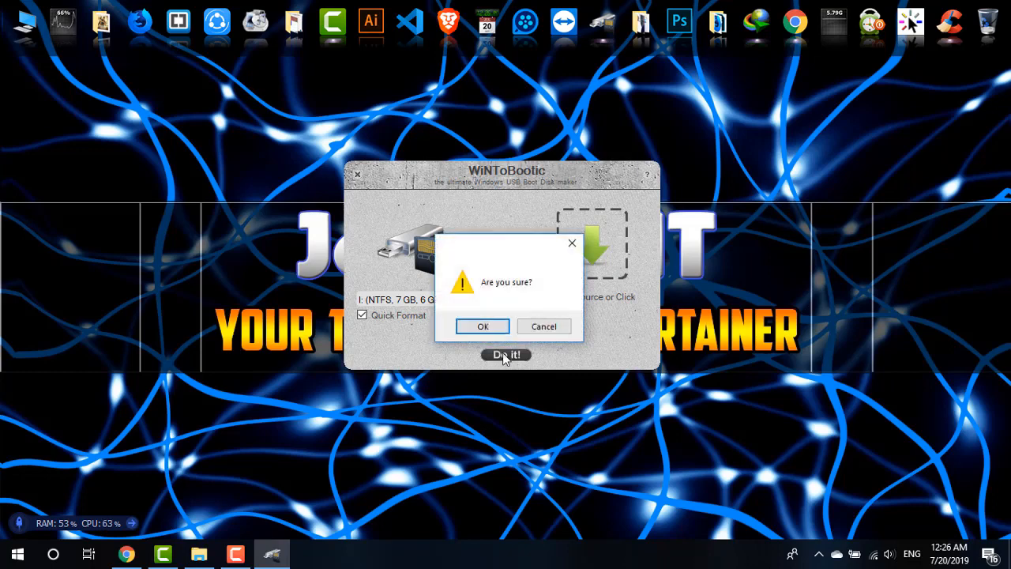
left_click(483, 326)
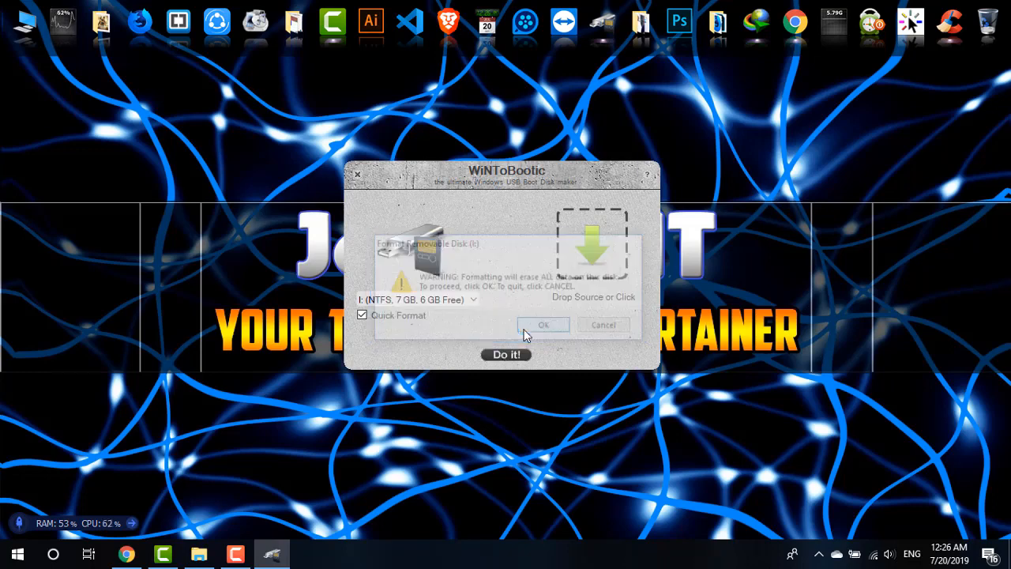
left_click(543, 325)
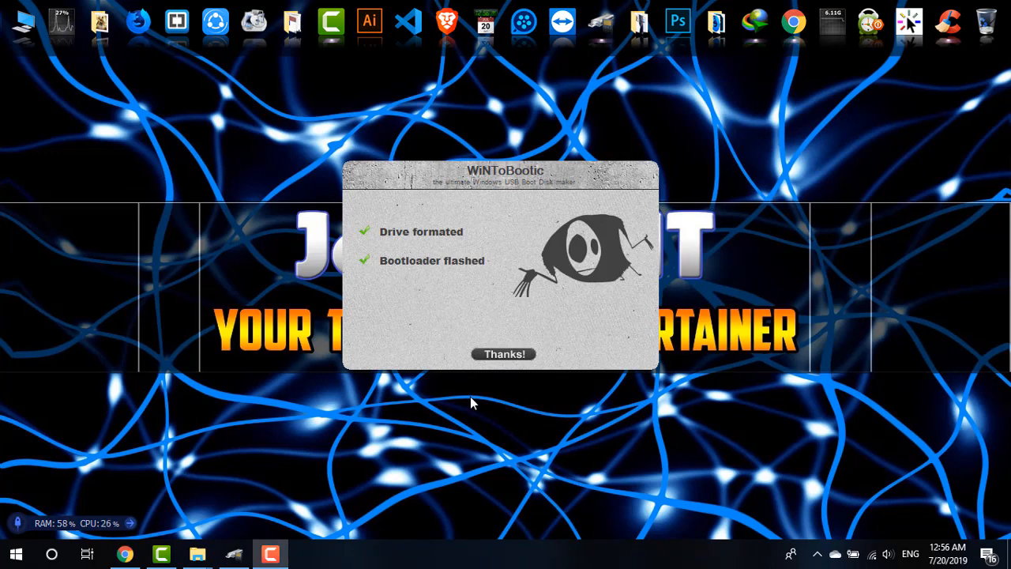
mouse_move(441, 275)
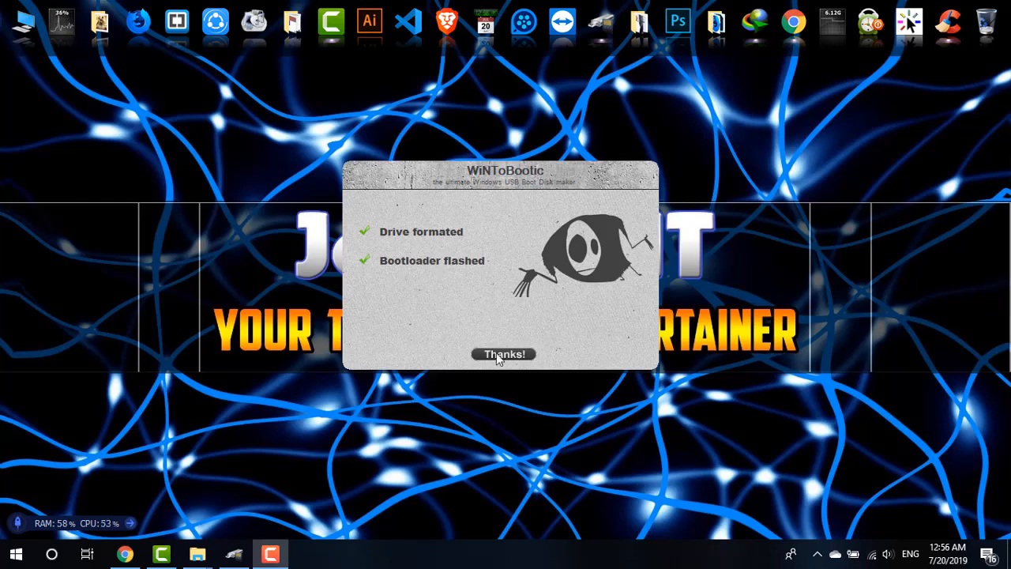
Dismiss the results summary, move WiNToBootic left and show the Windows 10 ISO folder beside it
left_click(503, 354)
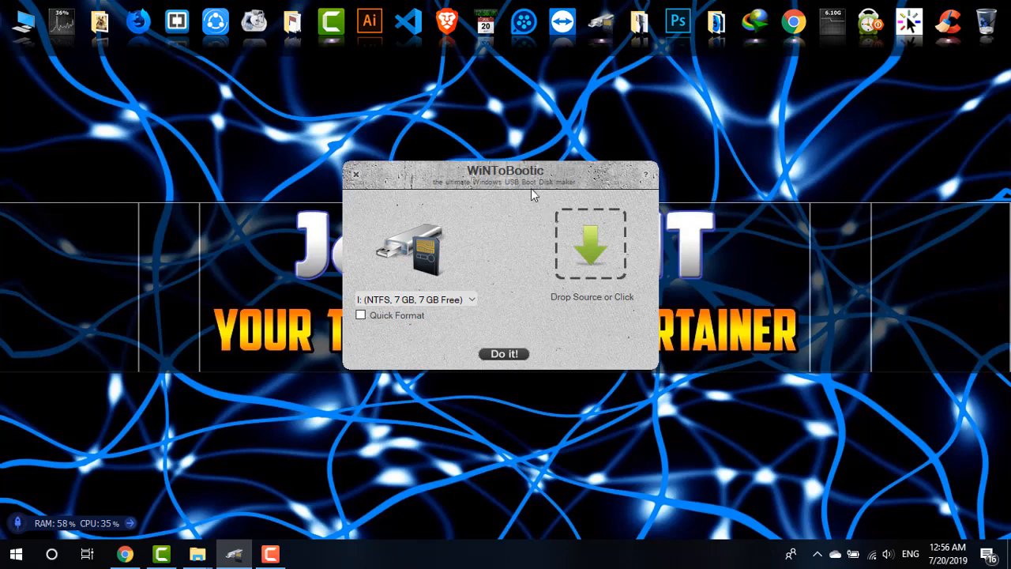
left_click_drag(506, 177, 449, 198)
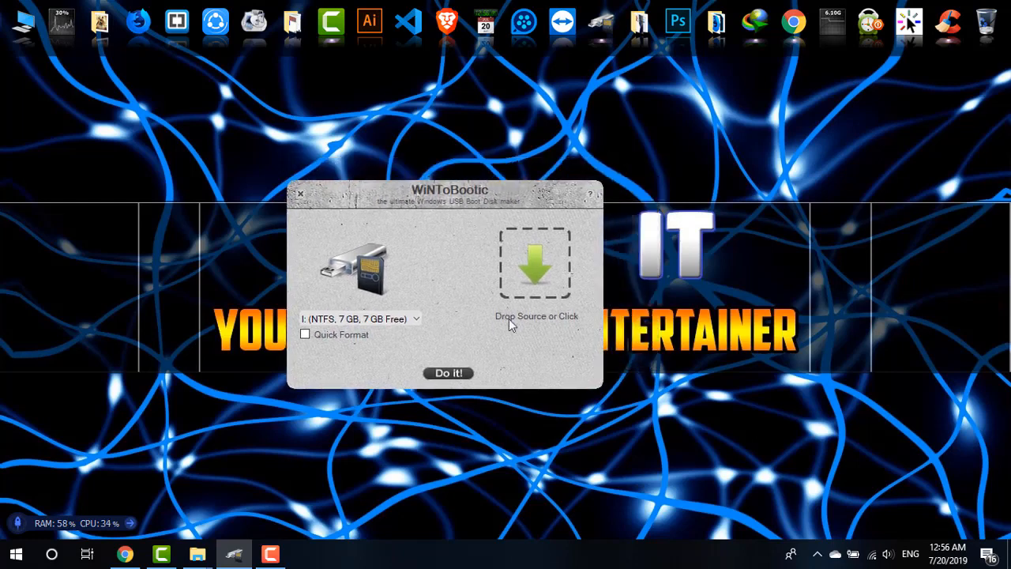
mouse_move(550, 294)
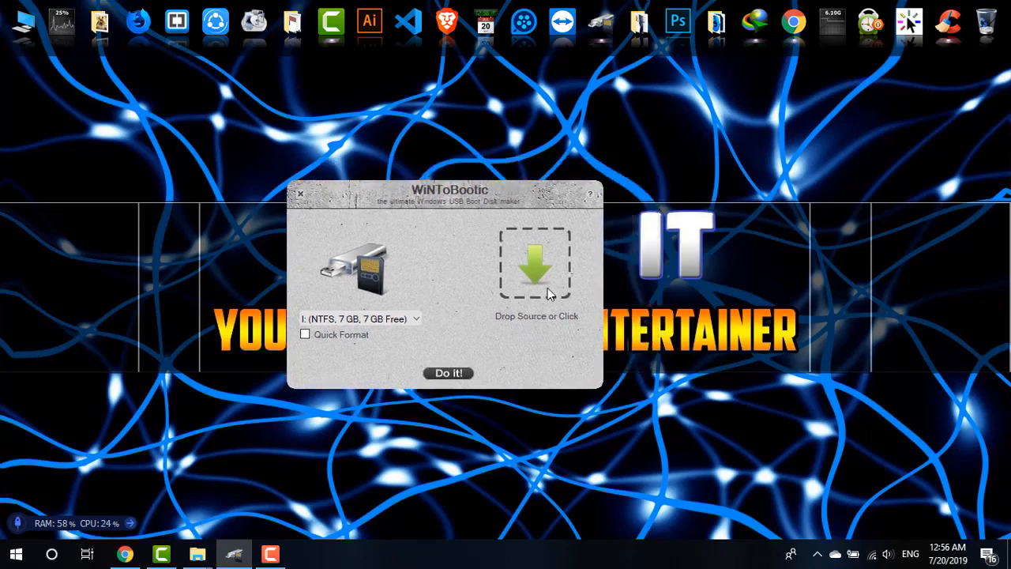
left_click_drag(449, 196, 309, 205)
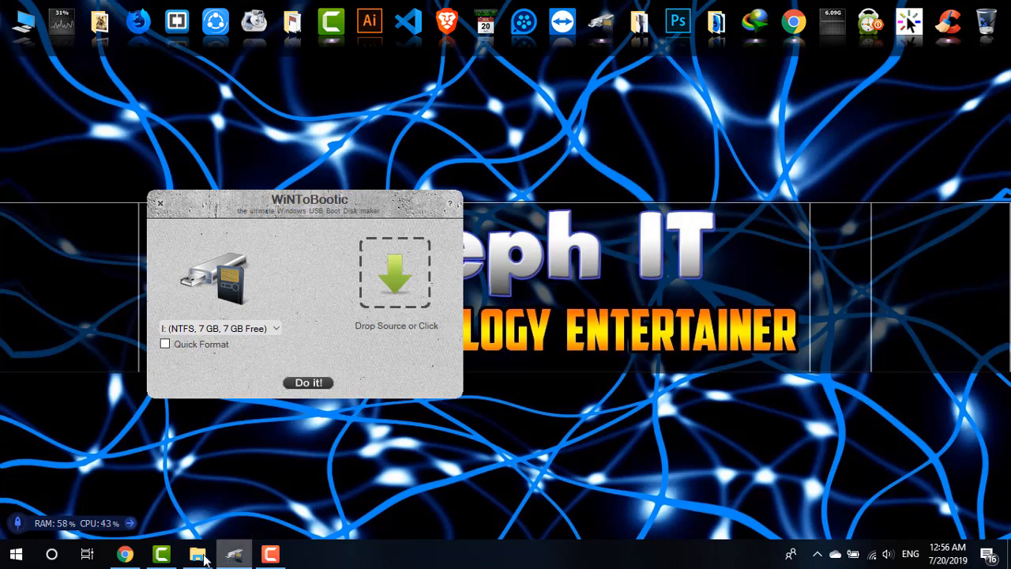
left_click(198, 553)
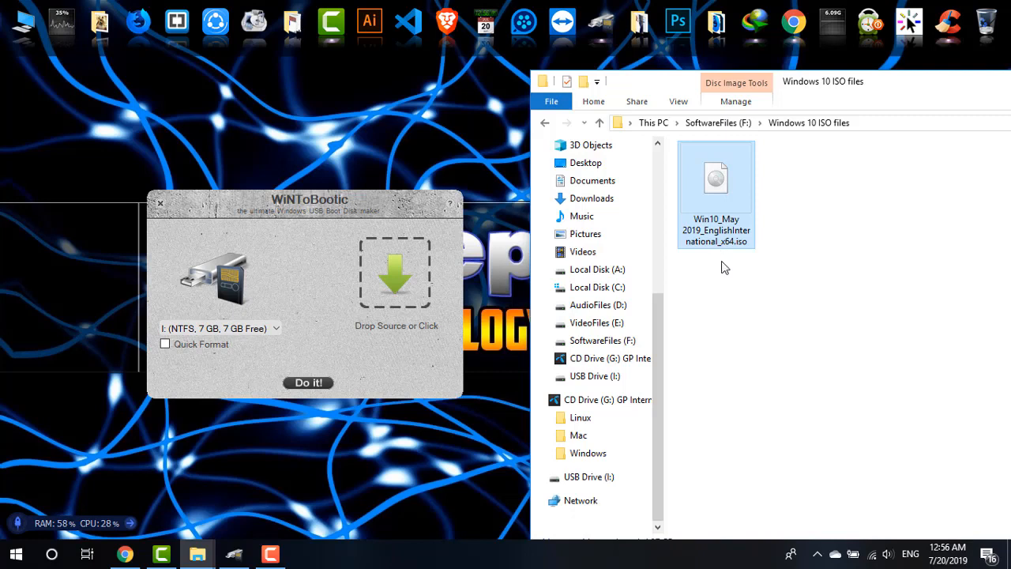
mouse_move(752, 218)
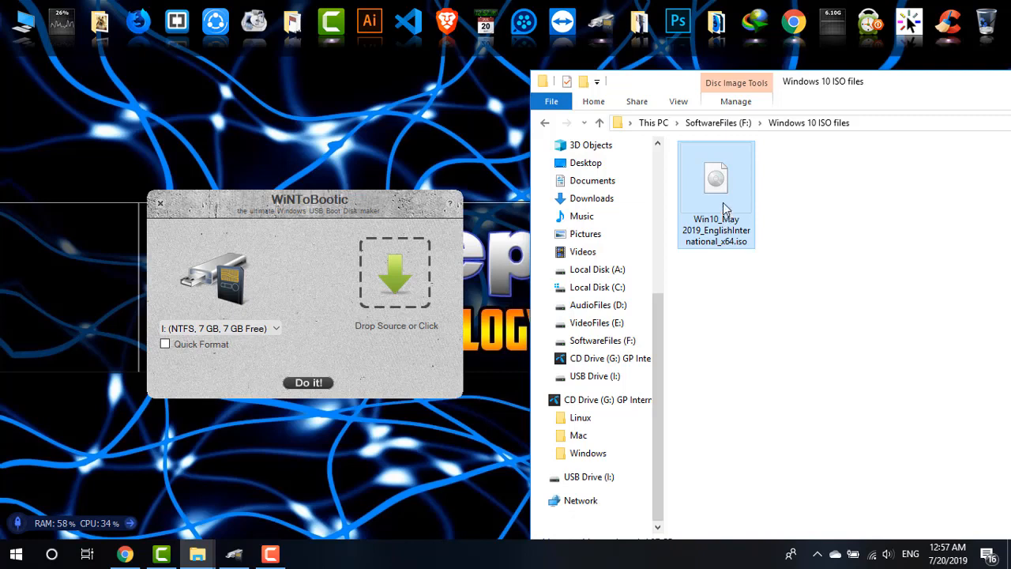
Drop the Windows 10 May 2019 ISO onto Drop Source and start writing it to drive I:
left_click_drag(714, 177, 776, 317)
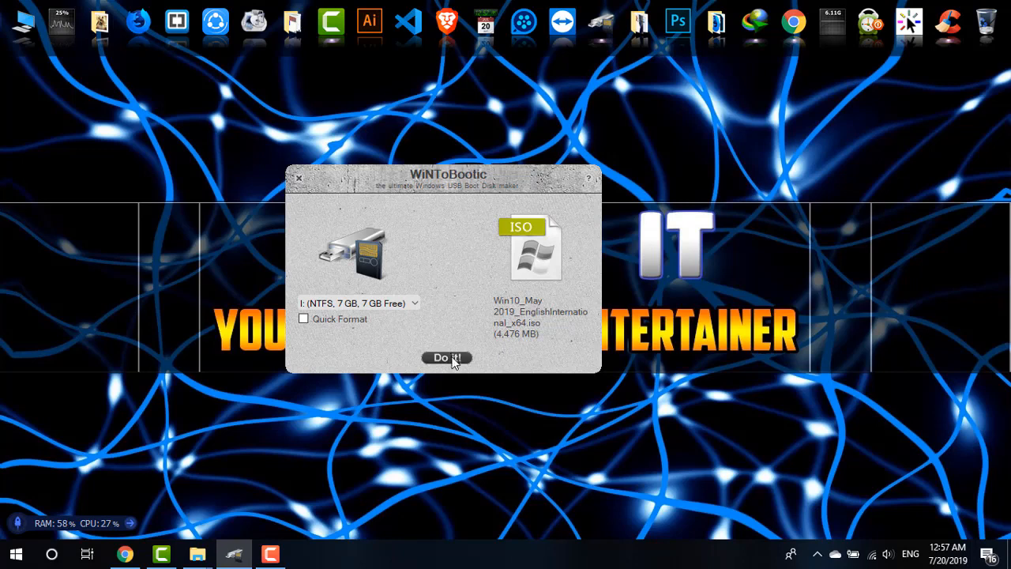
left_click(447, 357)
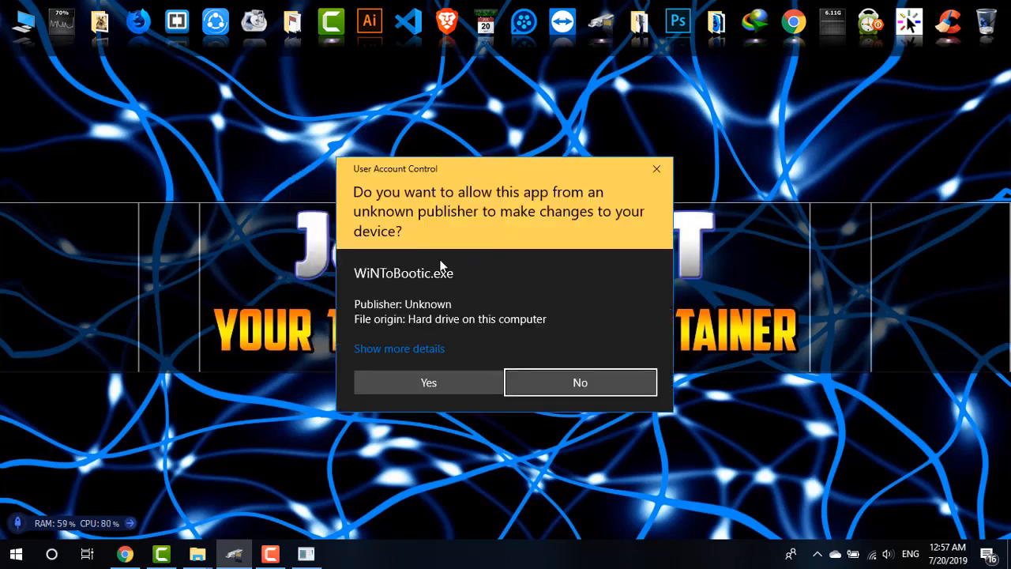
Approve the User Account Control prompt so the installer content is written to the USB
left_click(429, 382)
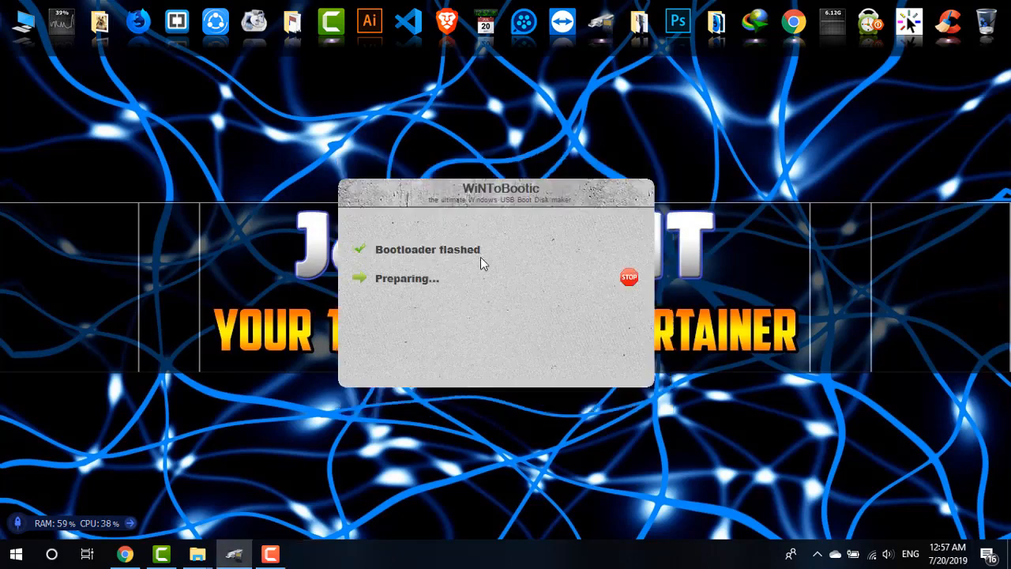
mouse_move(403, 303)
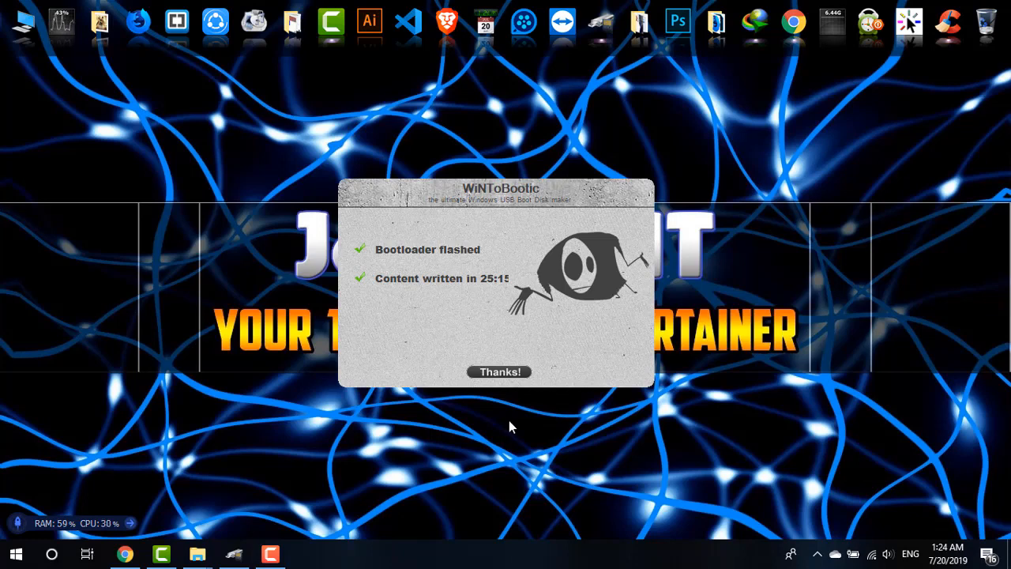
mouse_move(462, 433)
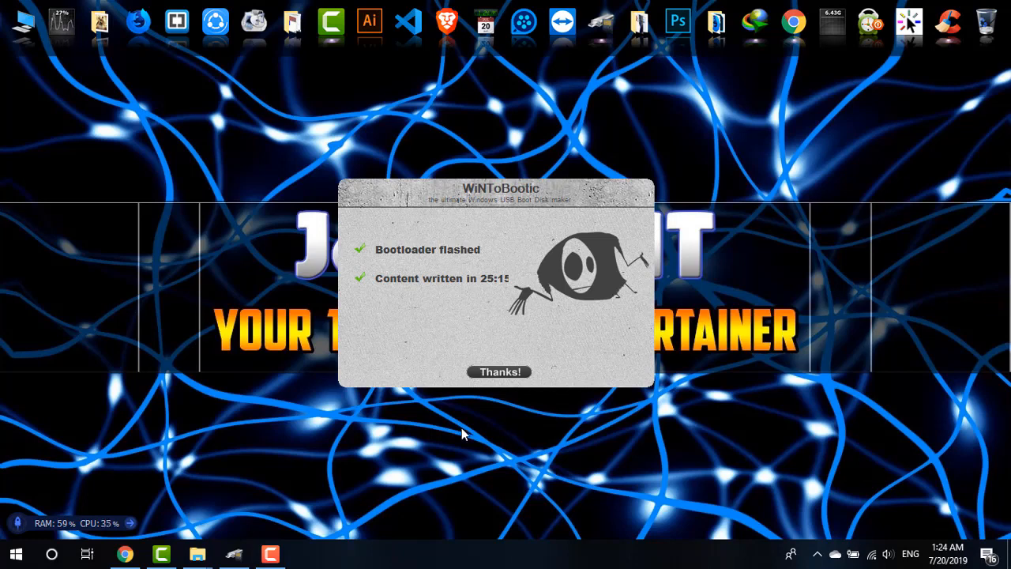
mouse_move(471, 294)
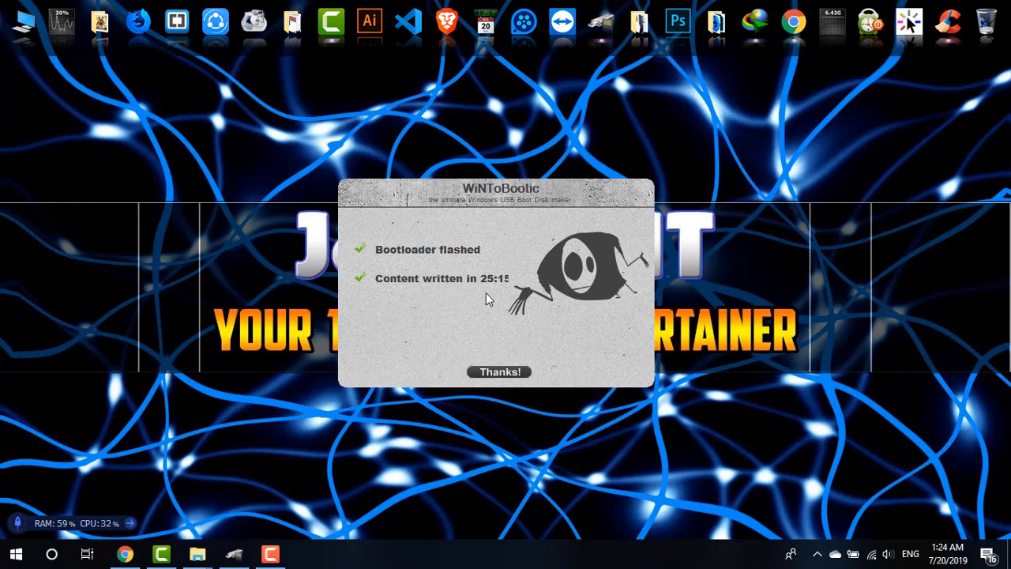
mouse_move(498, 341)
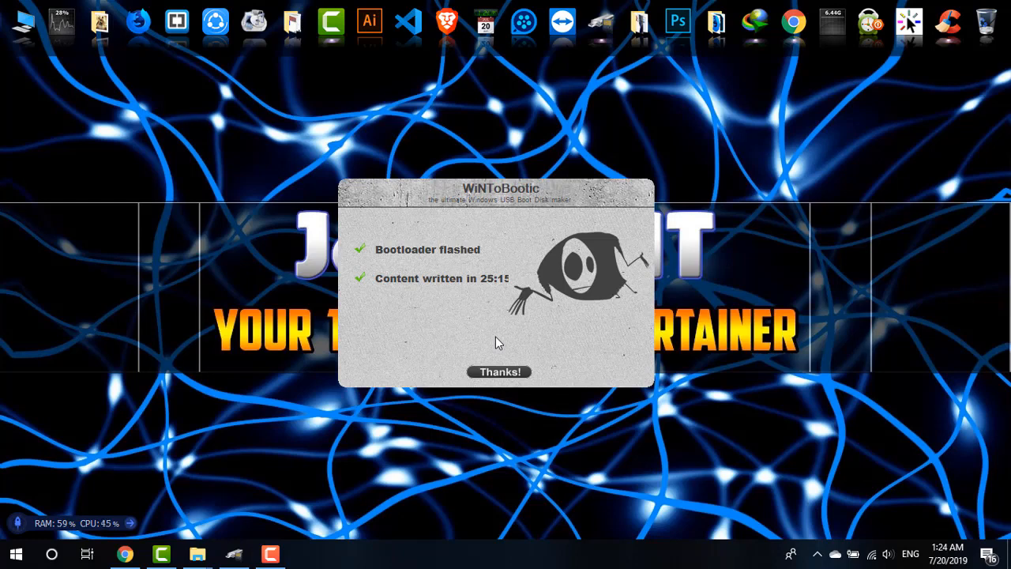
Dismiss the completion summary, check USB Drive (I:) shows 2.81 GB free of 7.20 GB, and close WiNToBootic
left_click(500, 371)
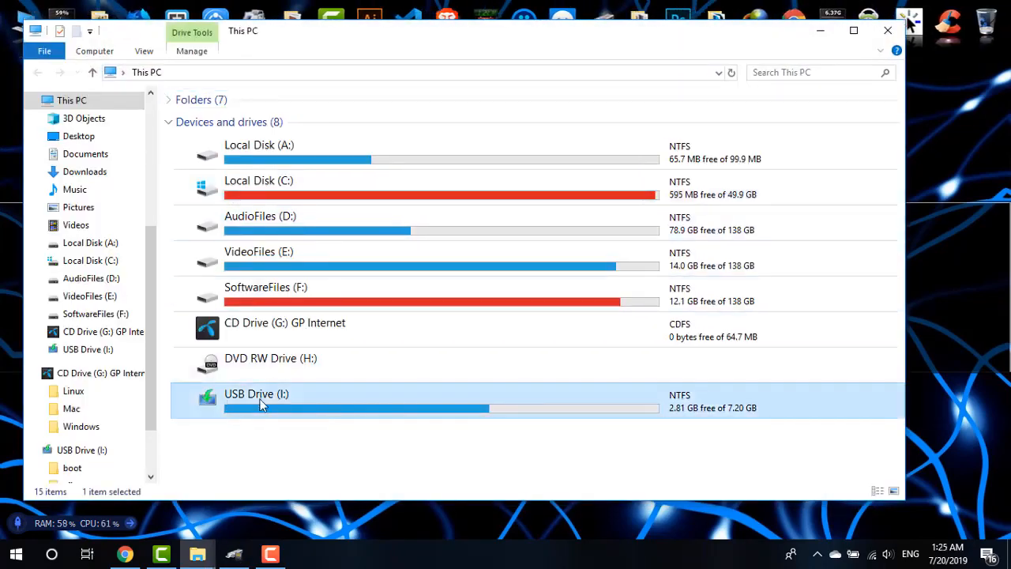
mouse_move(388, 438)
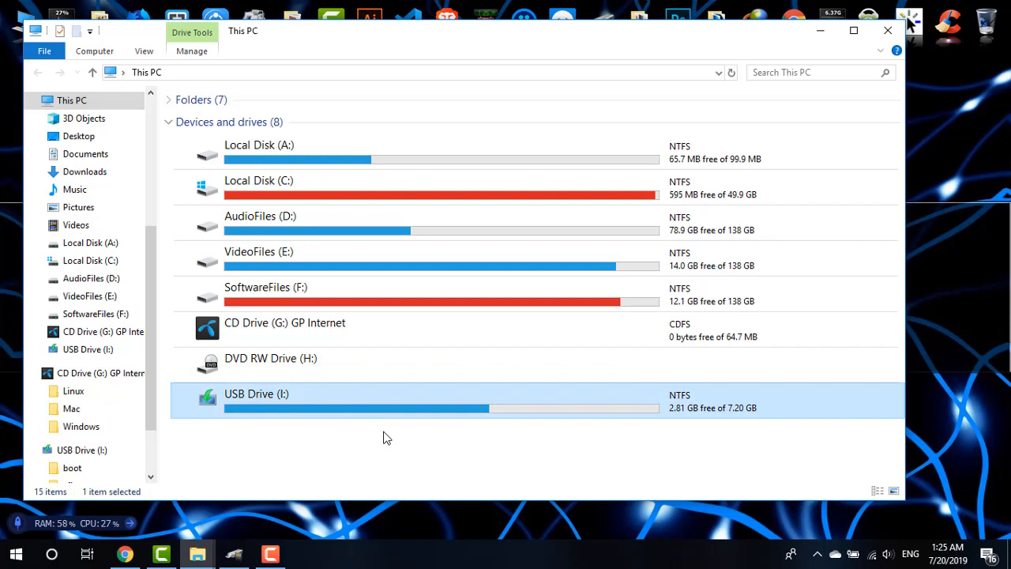
mouse_move(254, 398)
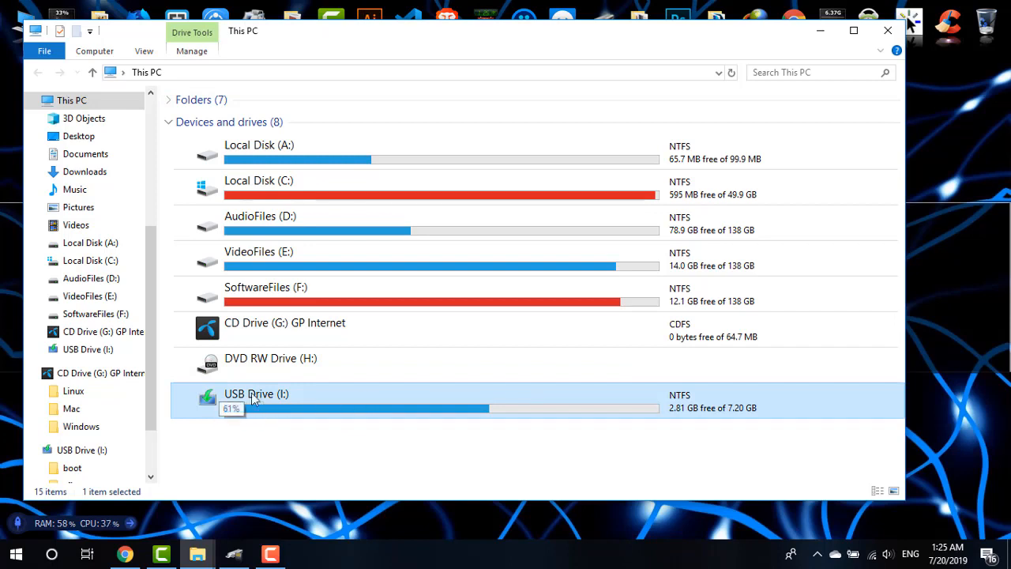
mouse_move(190, 408)
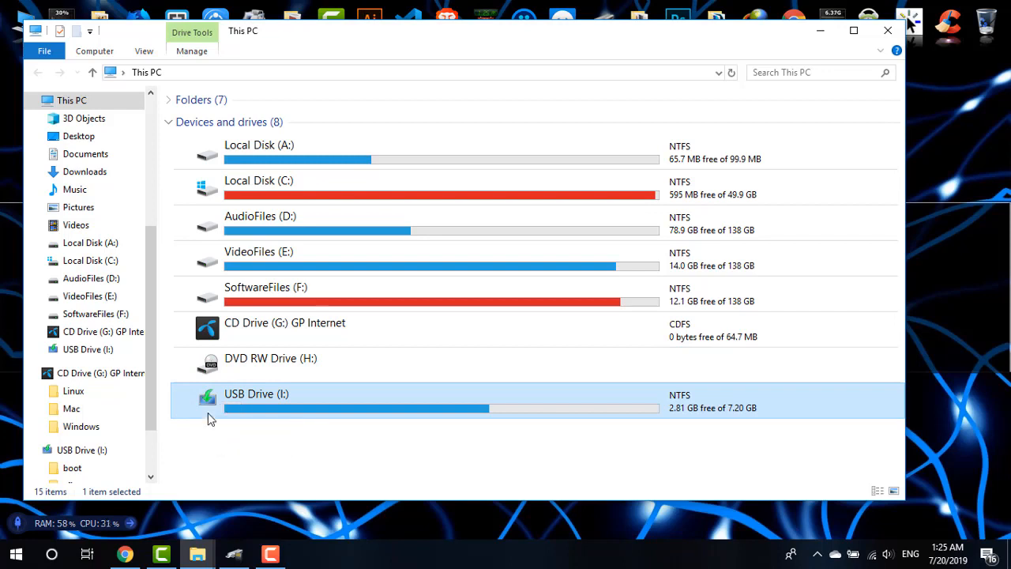
mouse_move(326, 449)
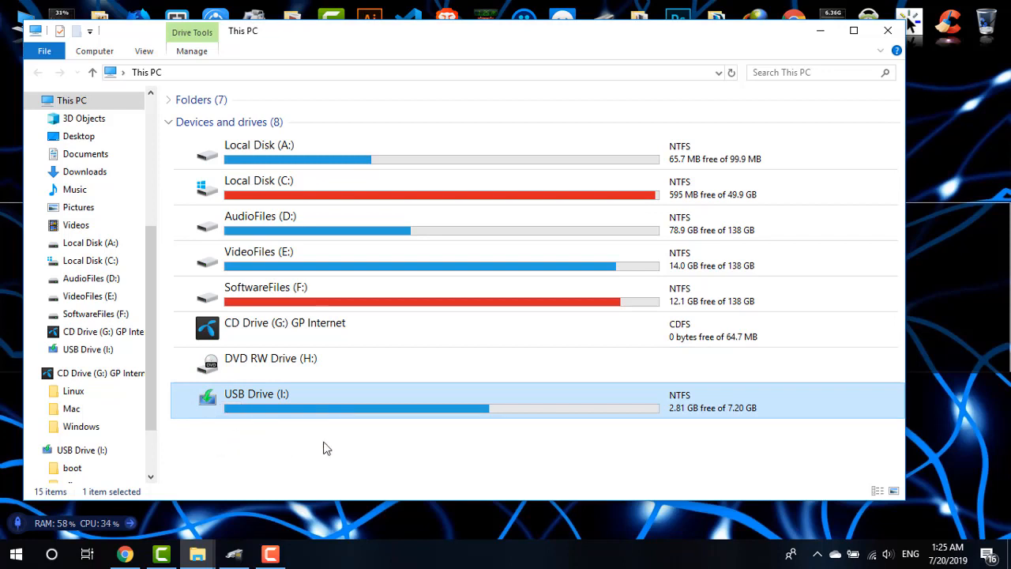
double_click(256, 393)
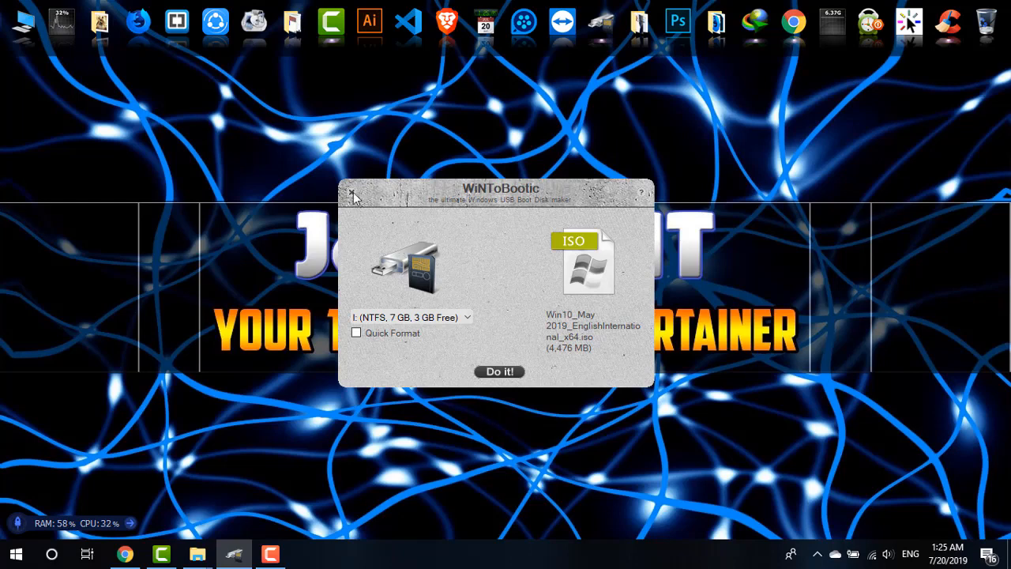
left_click(351, 196)
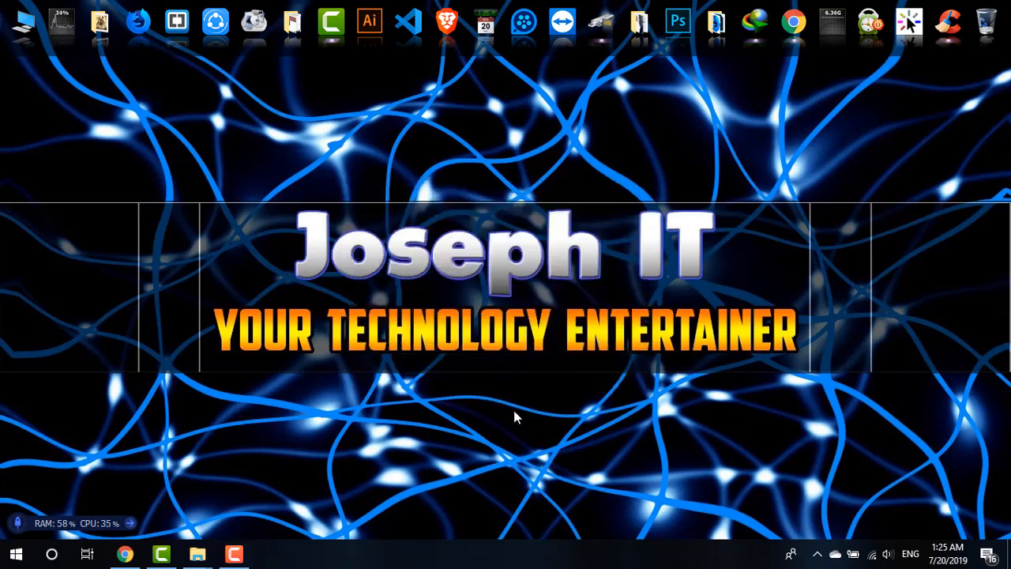